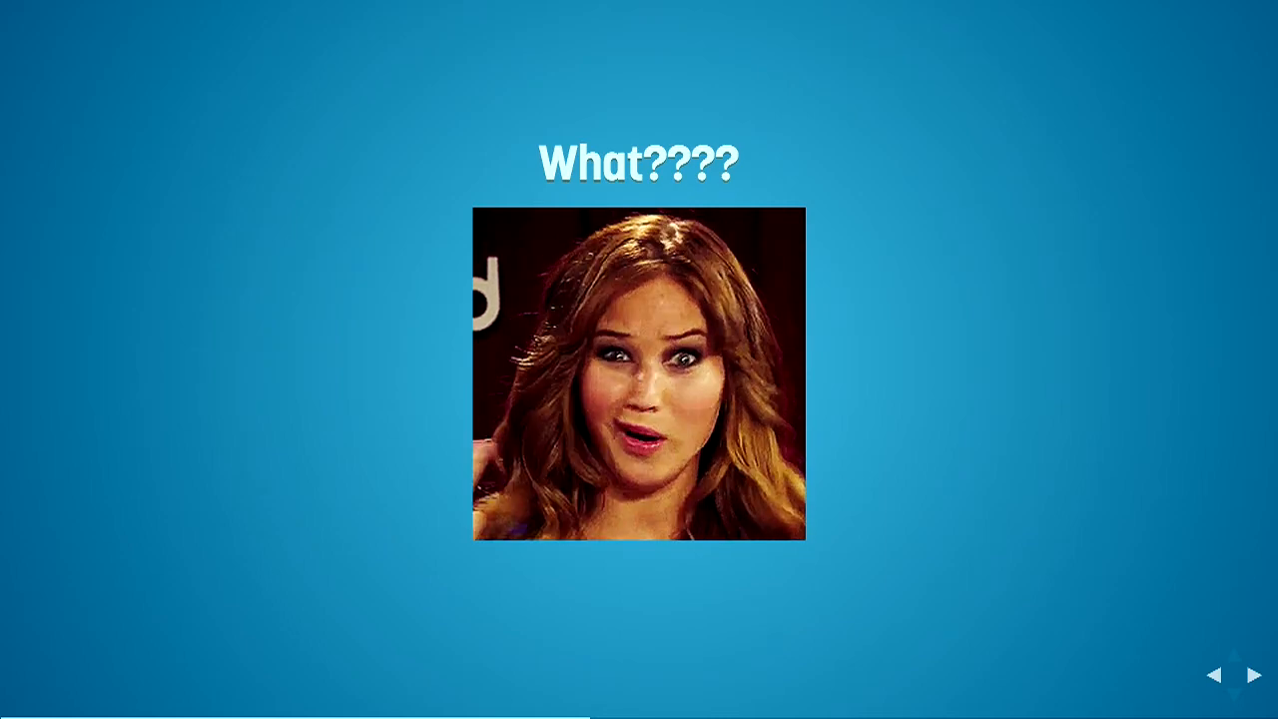
Advance from the 'What????' slide to 'No block formatting context'.
click(1239, 674)
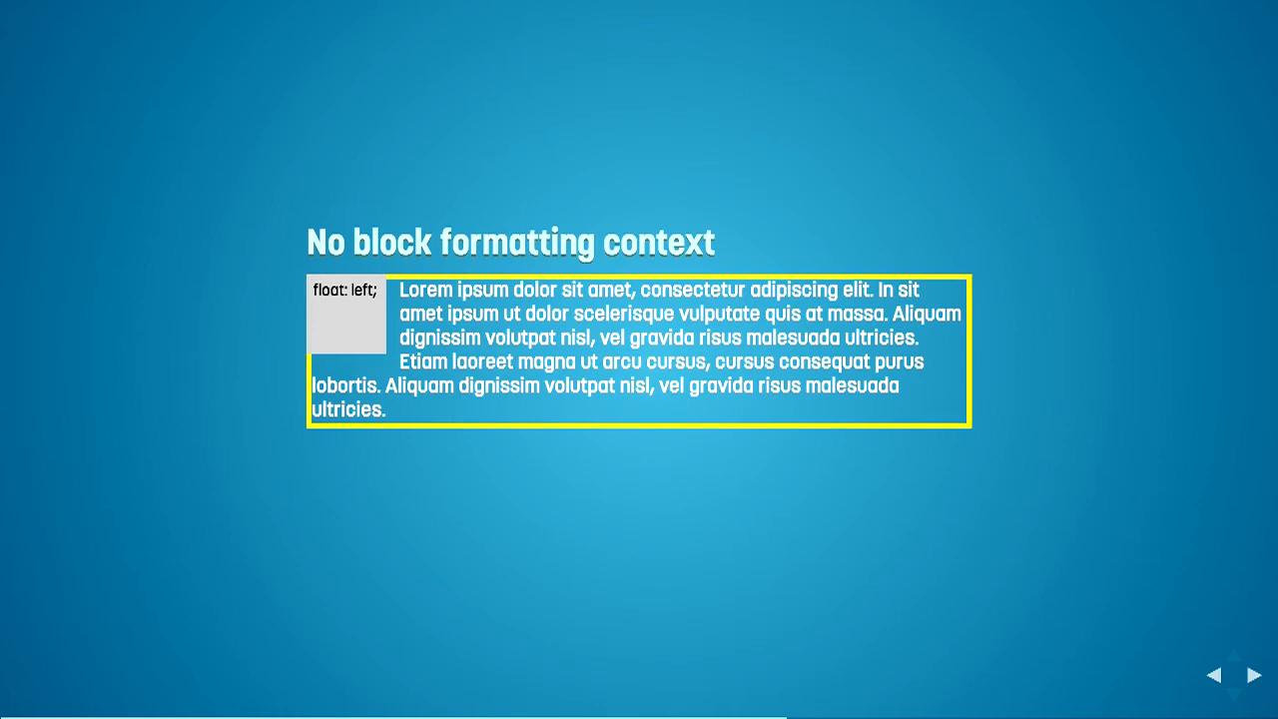
Show the display: table-cell 'New block formatting context' slide and its Media block link.
click(1249, 676)
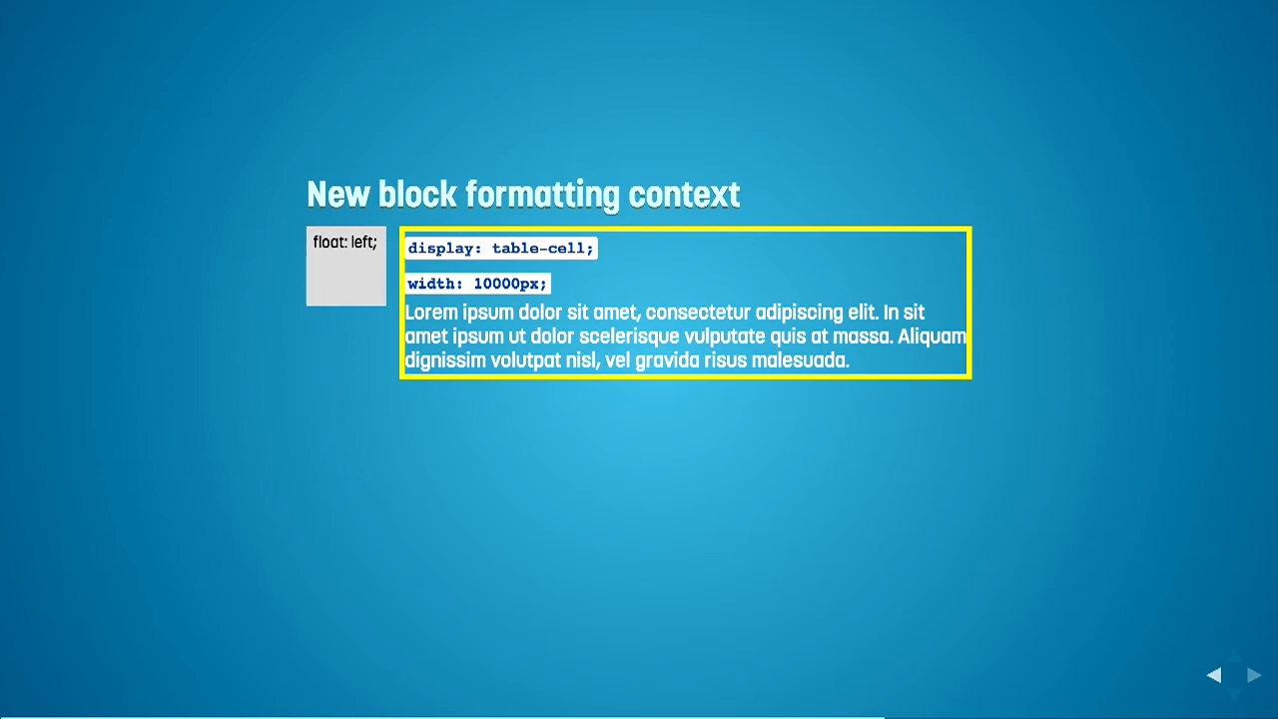
click(1250, 675)
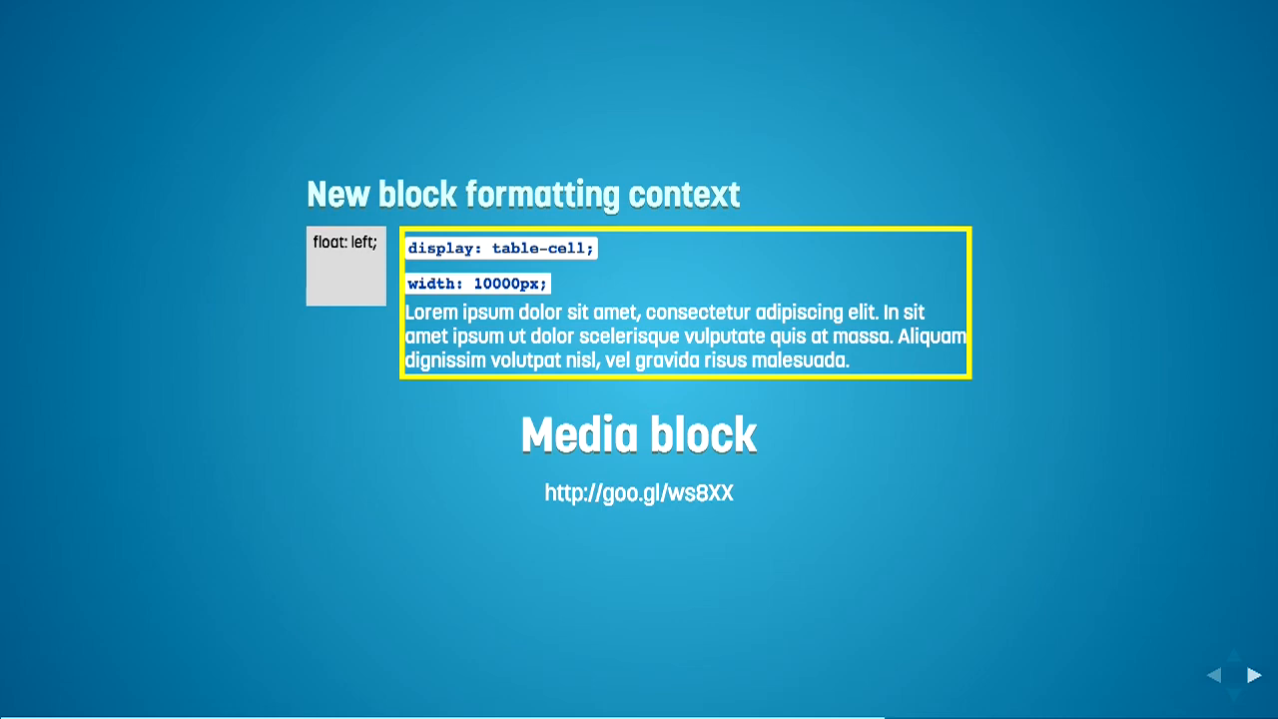
Advance to the Grid slide on avoiding last-column rounding problems.
click(1255, 674)
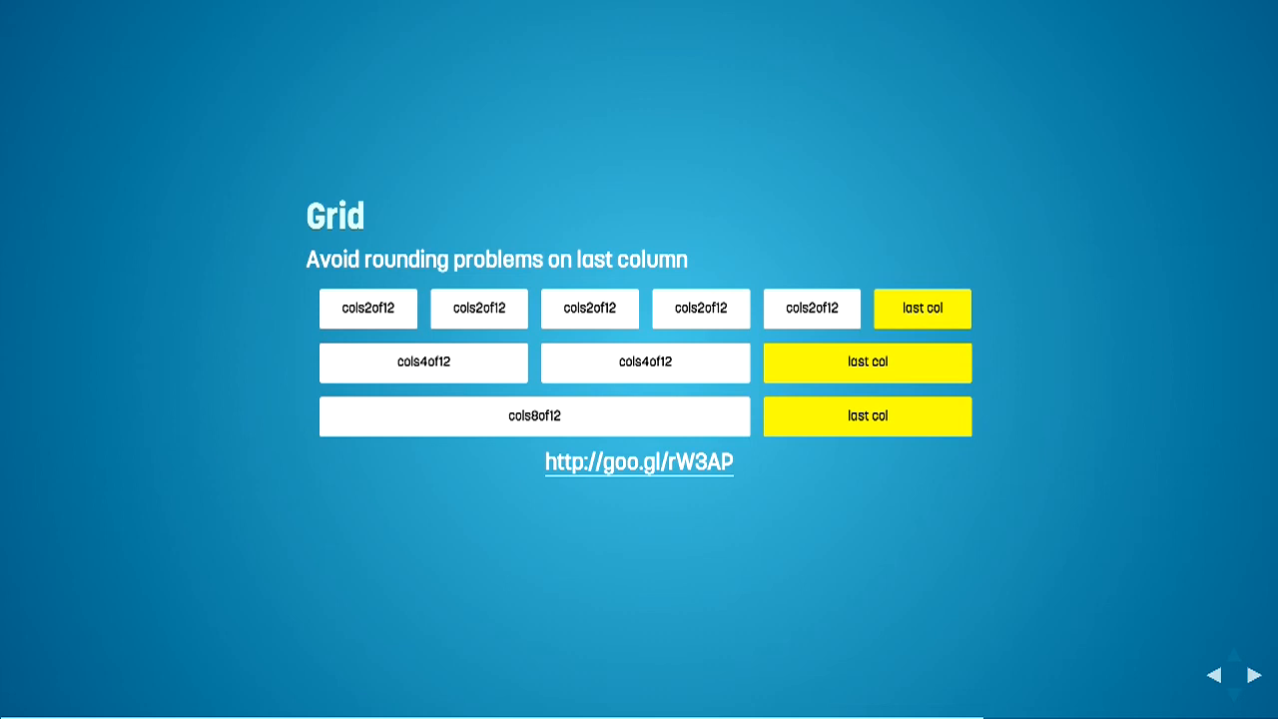
Step through the '2 column page' slide on to '3 column page'.
click(1255, 675)
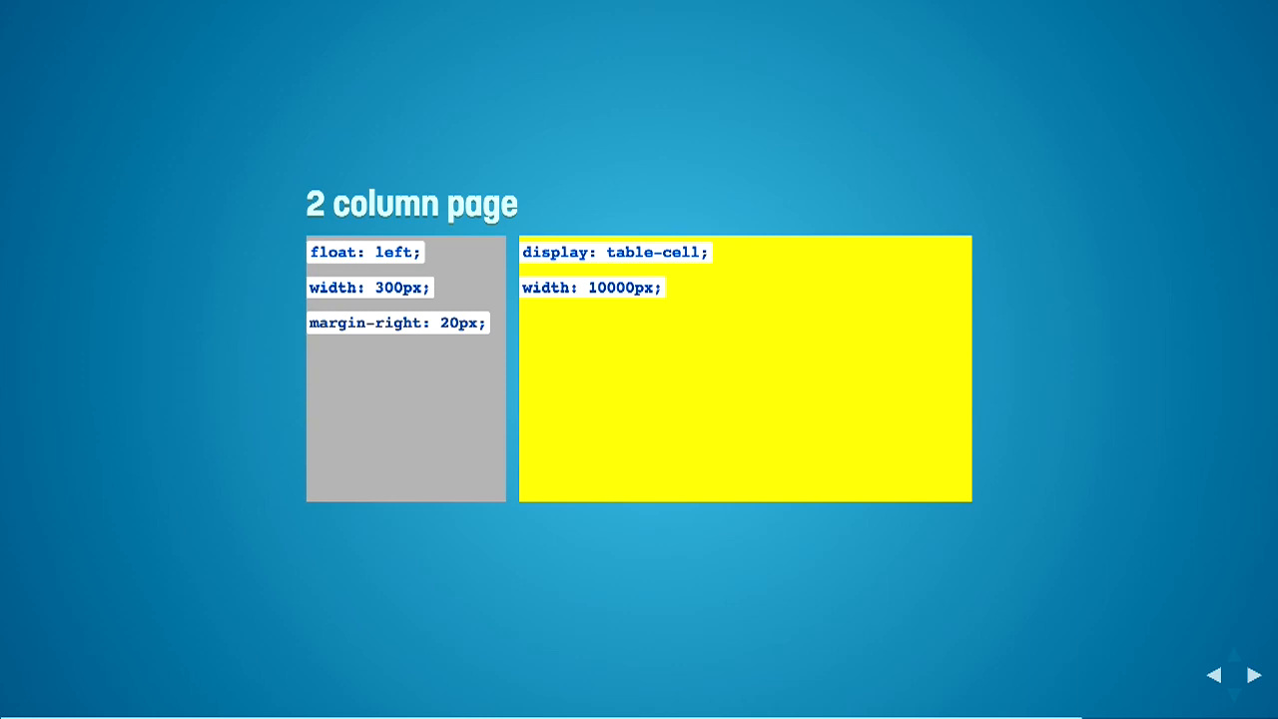
click(1255, 676)
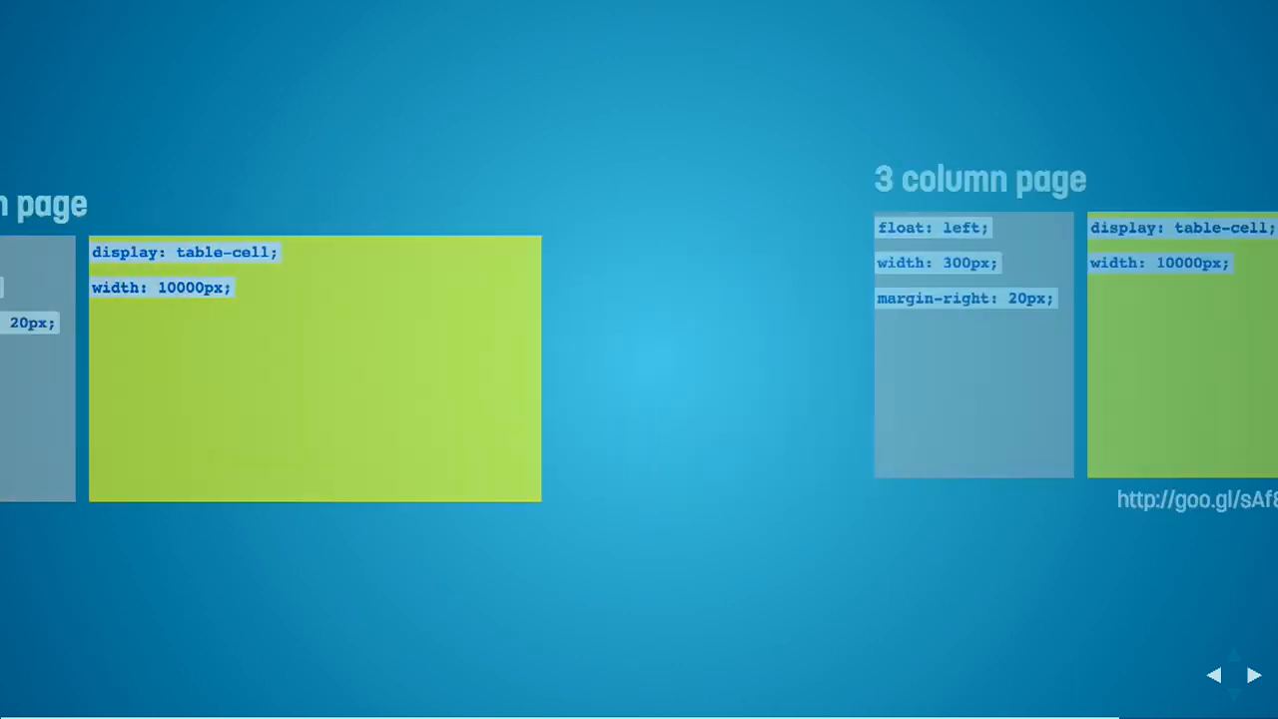